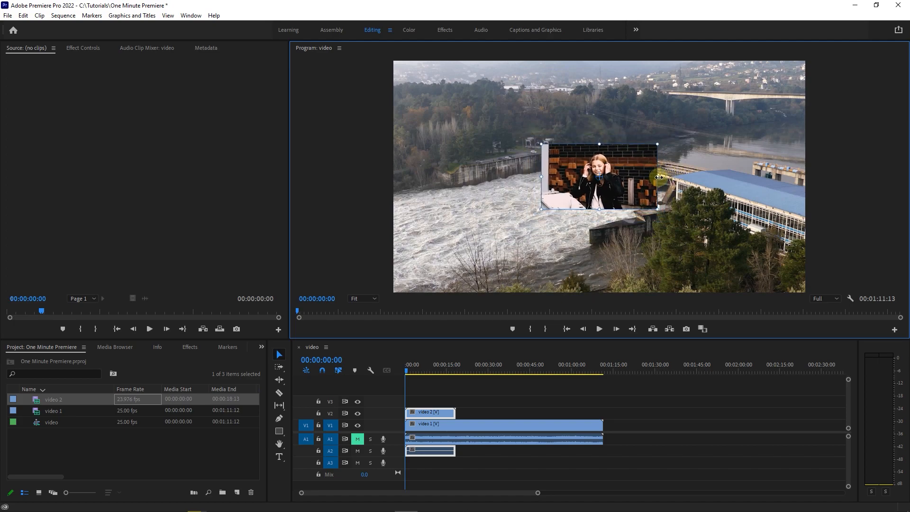
Step: Drag the facecam overlay to the drone footage's top-right corner and select its clip
left_click_drag(597, 175, 751, 91)
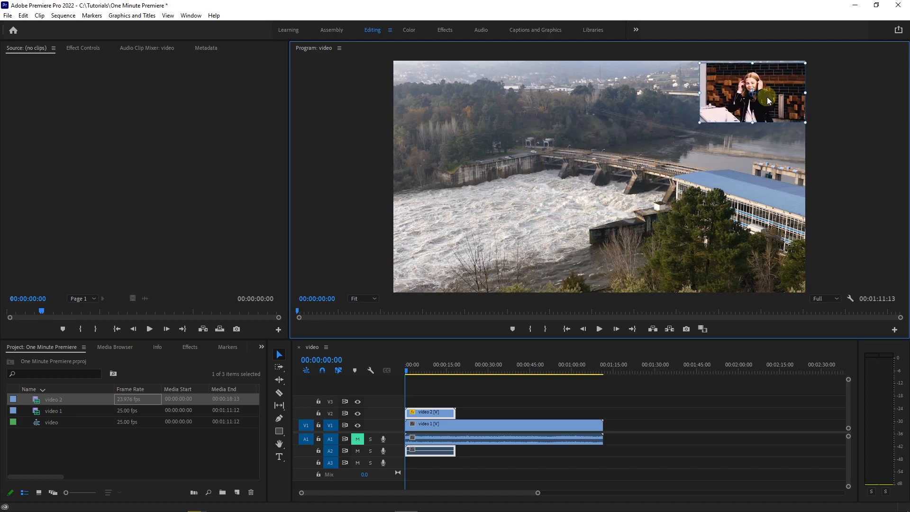
left_click(83, 47)
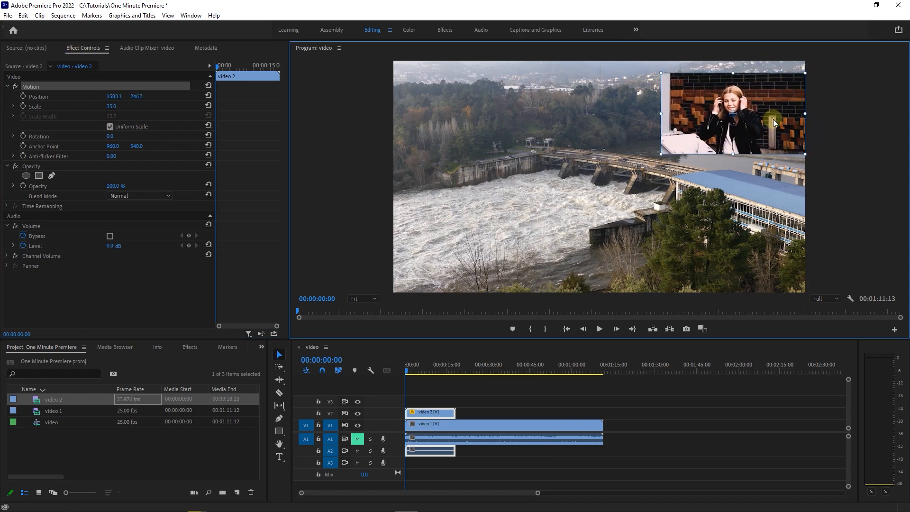
Step: Scrub the facecam's Motion Position values until it sits flush against the top and right edges
left_click_drag(732, 113, 732, 104)
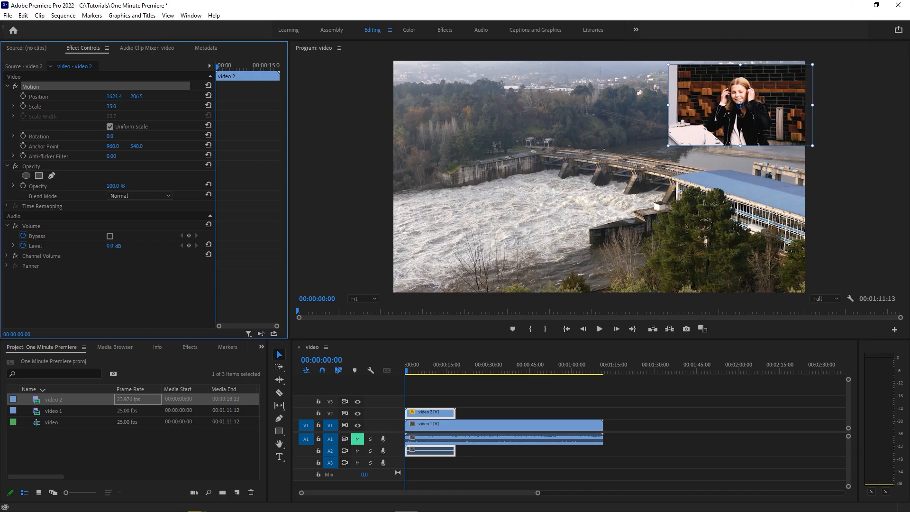
left_click_drag(737, 104, 722, 104)
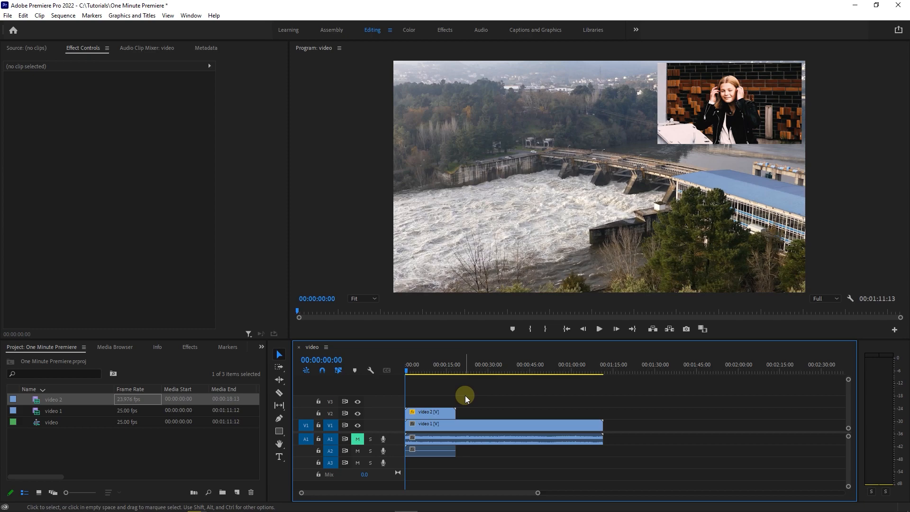
mouse_move(283, 429)
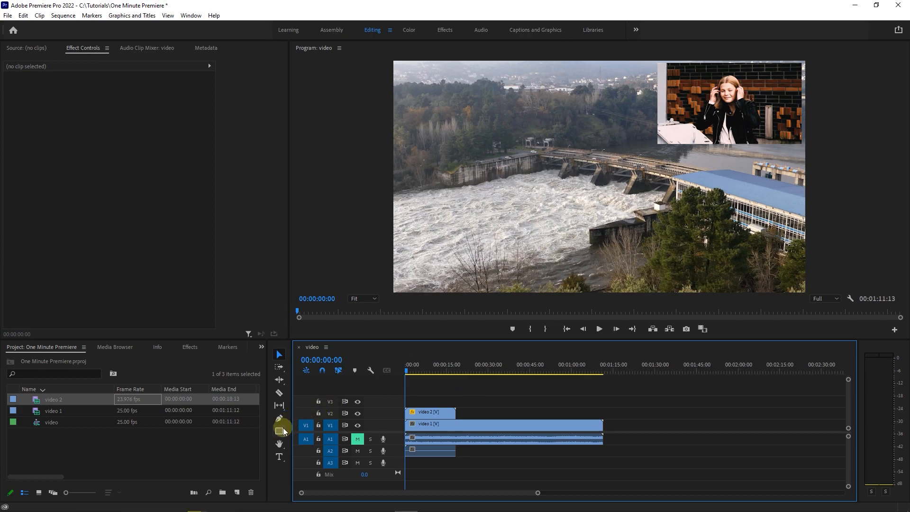
Step: Choose the Rectangle Tool to draw a rectangle over the facecam
left_click(279, 432)
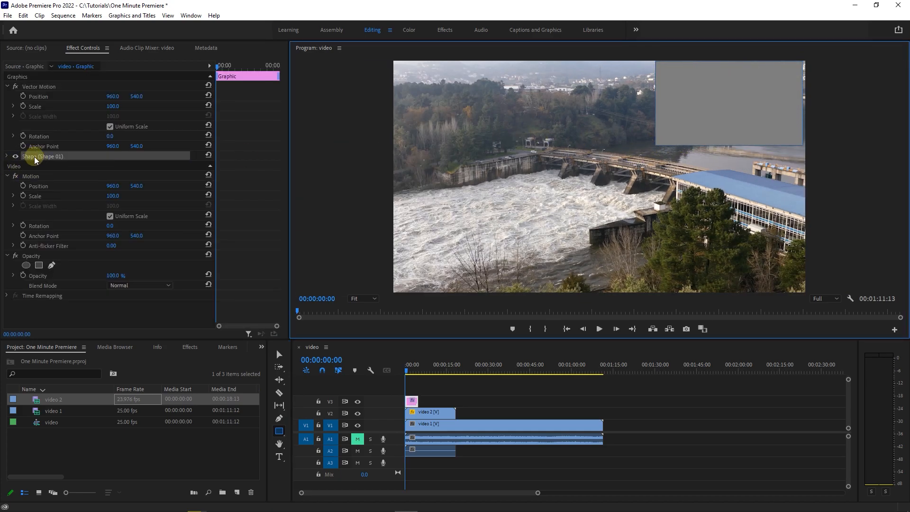
Step: Switch the rectangle from Fill to a white Stroke, then trim its V3 clip to the facecam's length
left_click(13, 157)
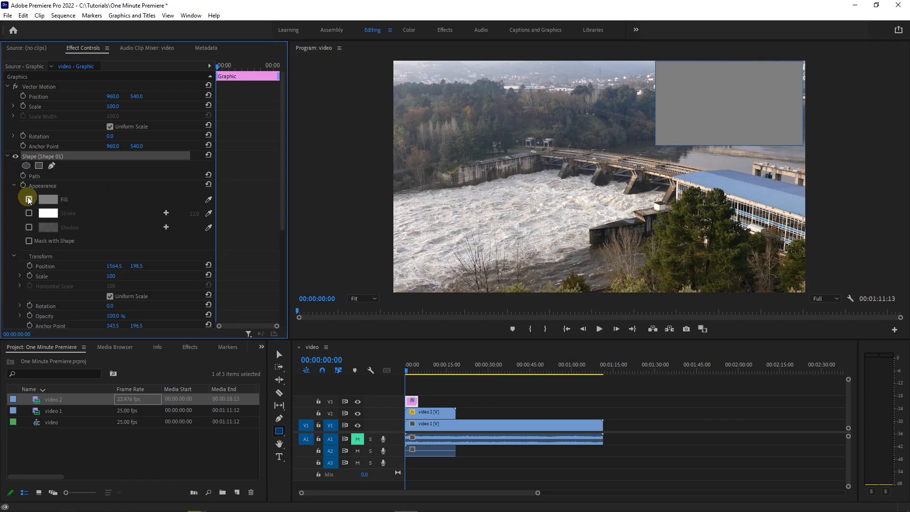
left_click(28, 199)
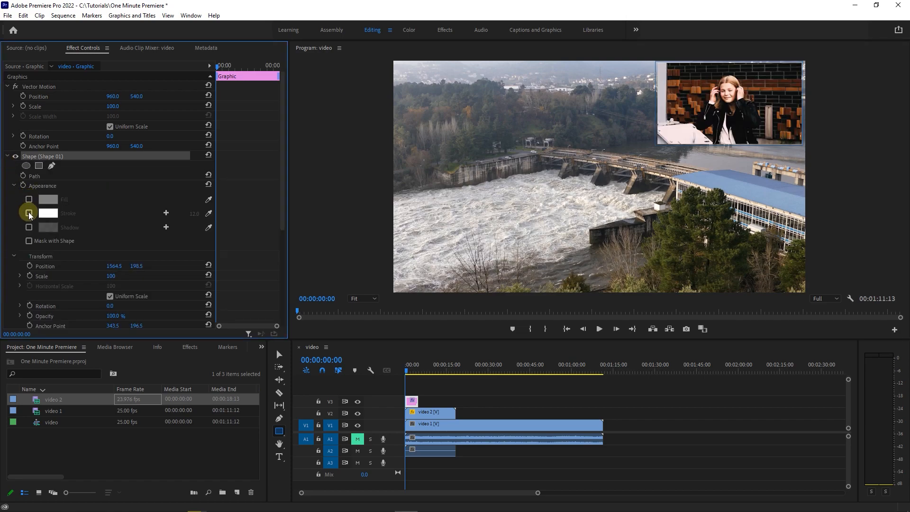
left_click(29, 213)
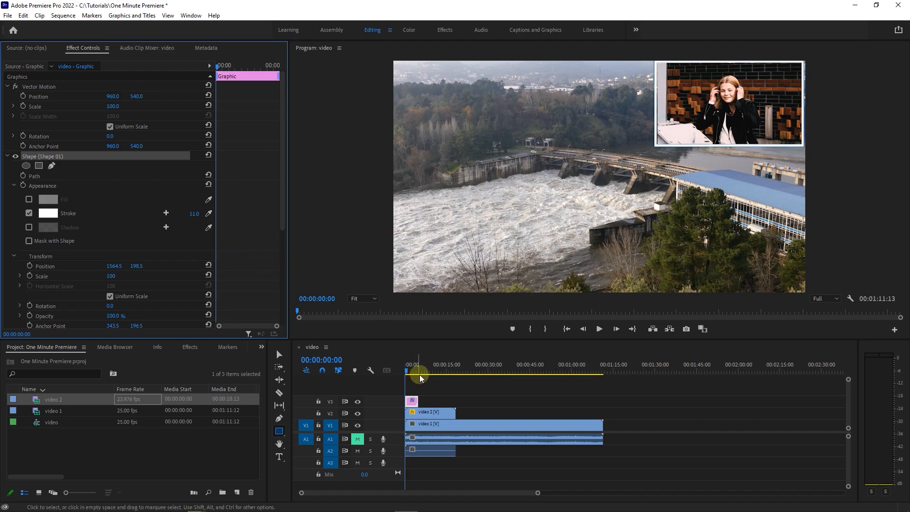
left_click_drag(415, 401, 455, 400)
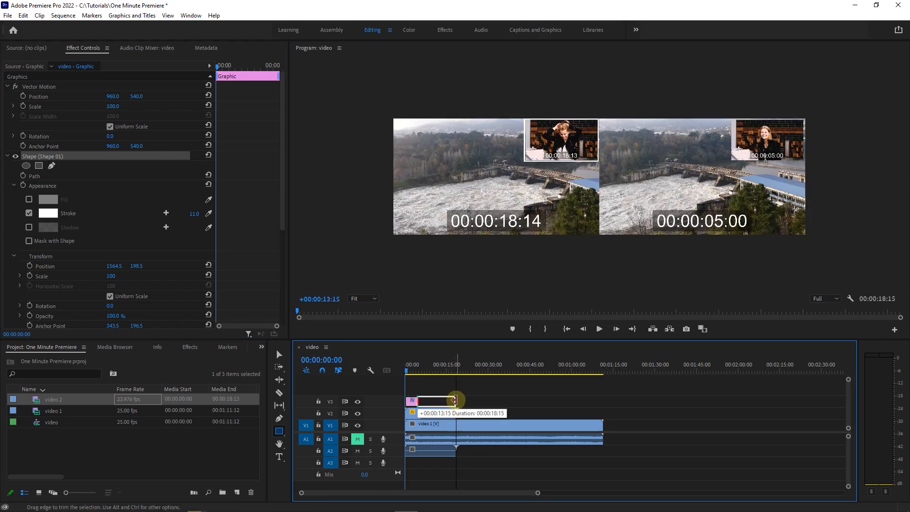